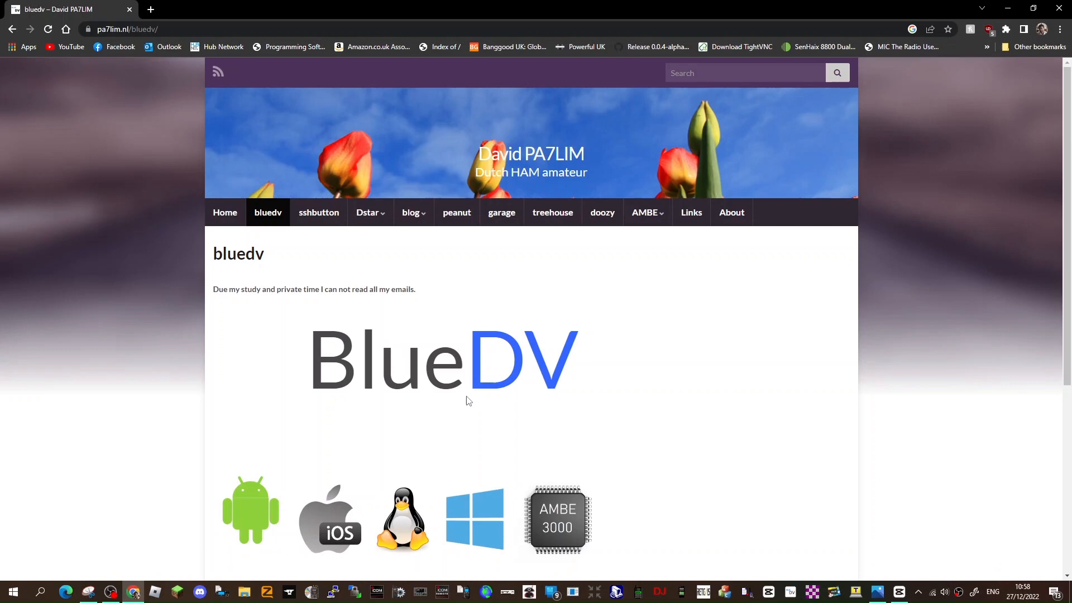
- Reach the BlueDV for Windows page and follow the software.pa7lim.nl download link
scroll(down, 3)
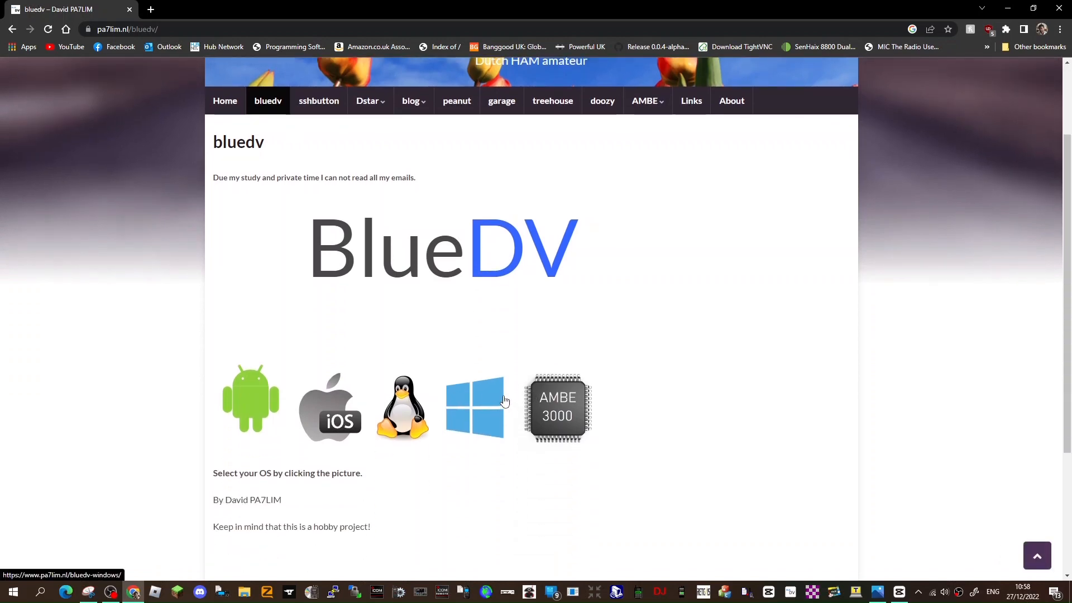
scroll(down, 3)
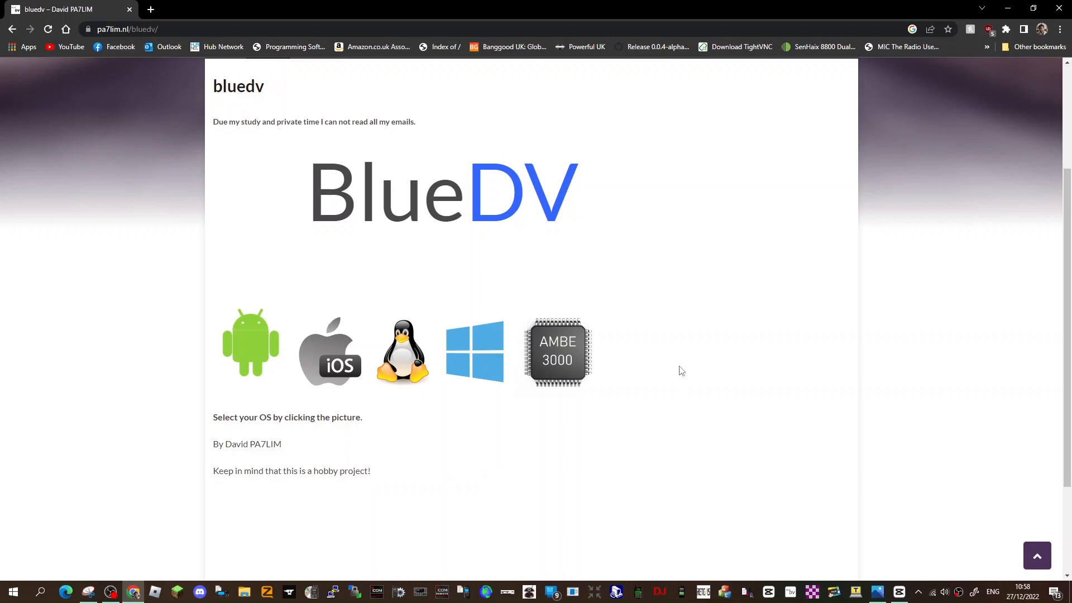
mouse_move(664, 292)
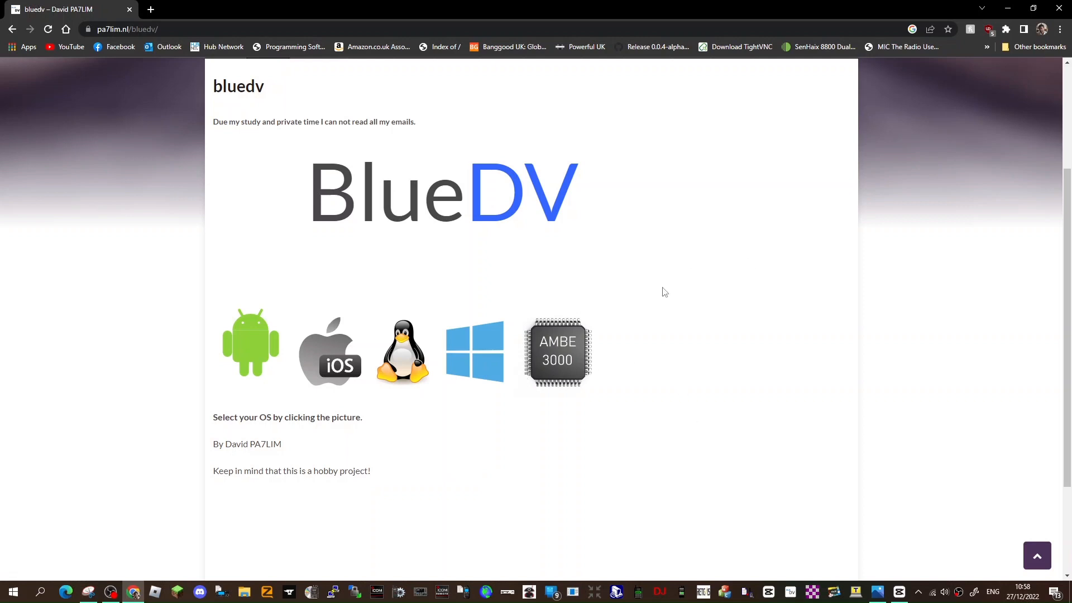
mouse_move(476, 352)
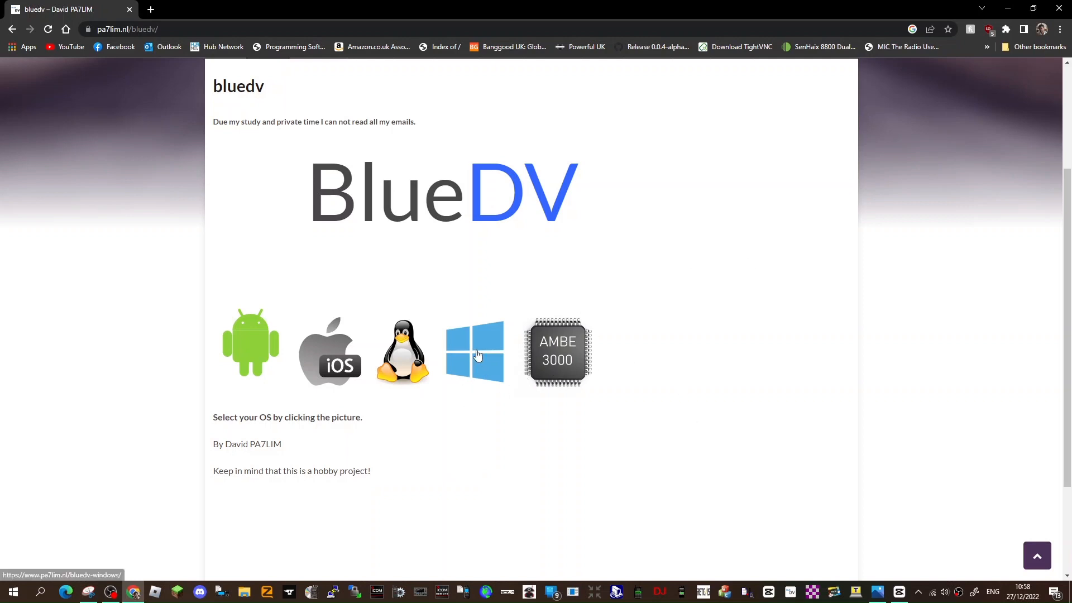
click(473, 352)
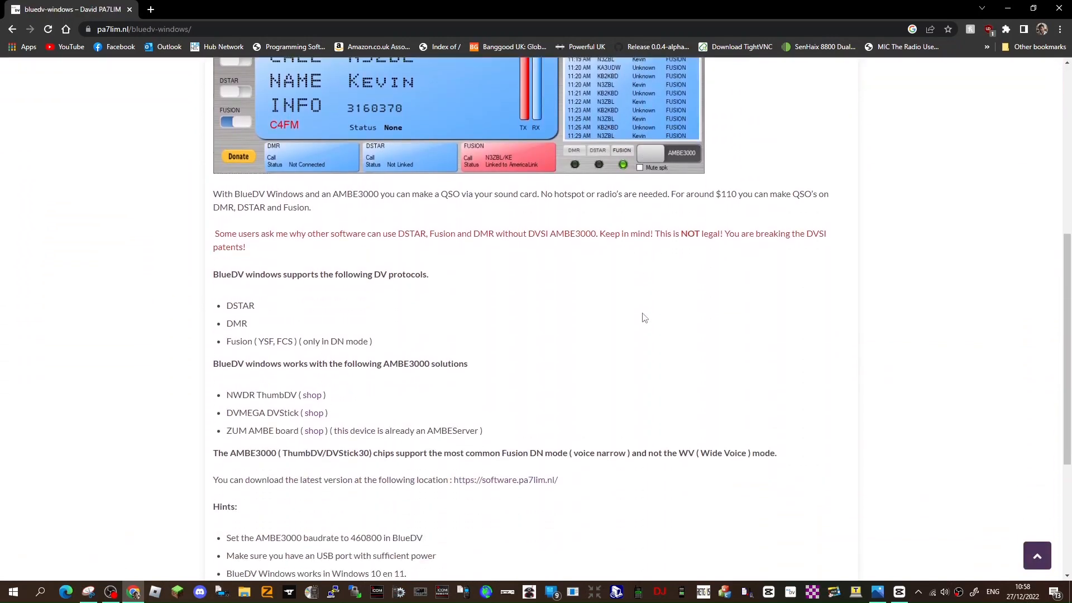
scroll(down, 3)
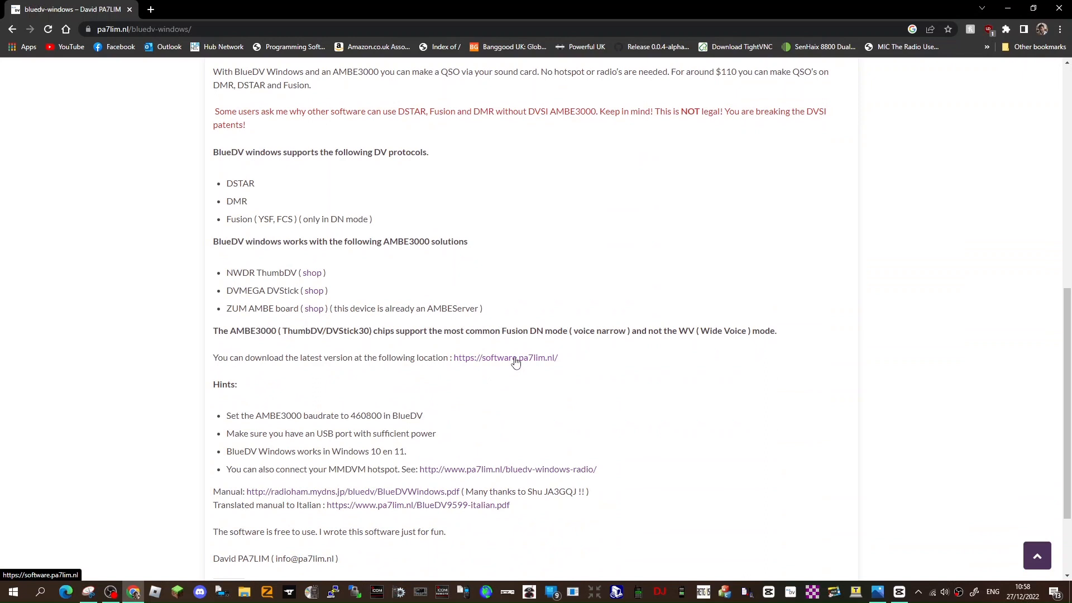
click(505, 358)
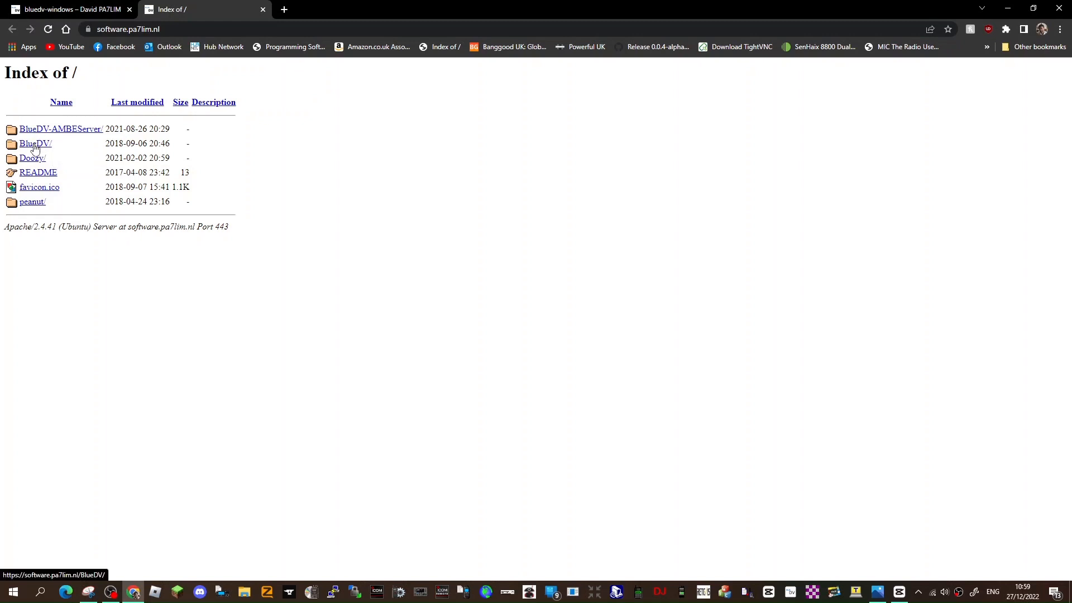
- Browse BlueDV/BETA/Windows/ and download BlueDV-9617.zip
click(34, 144)
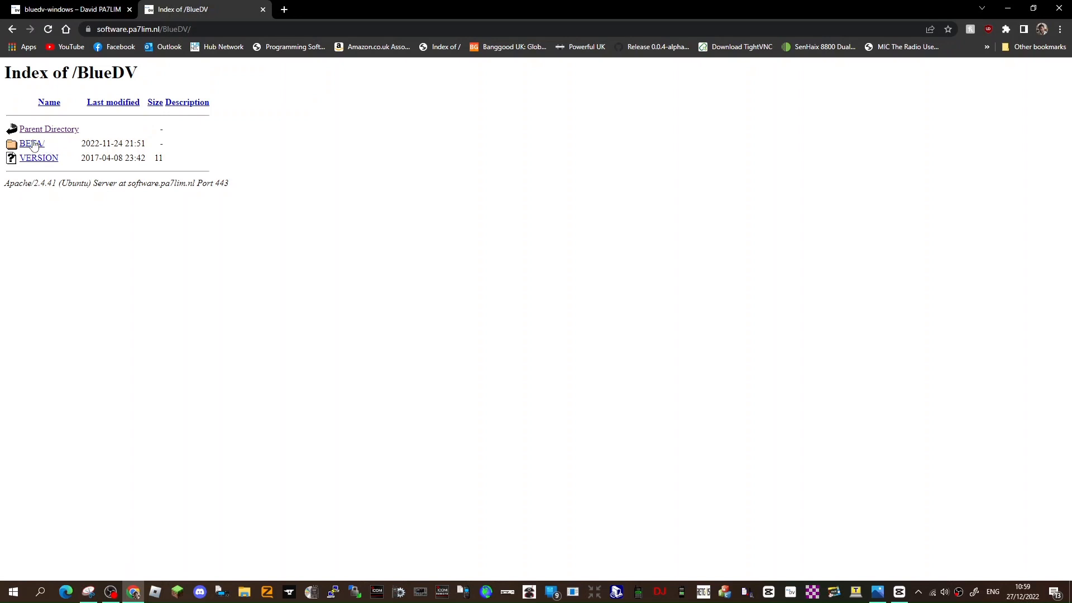
click(32, 143)
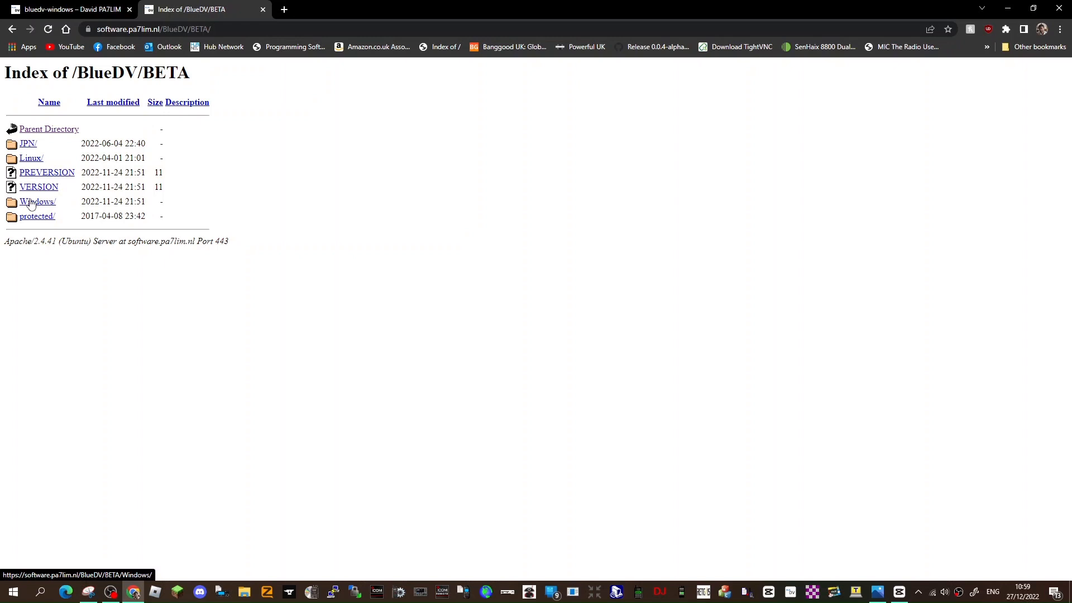
click(38, 201)
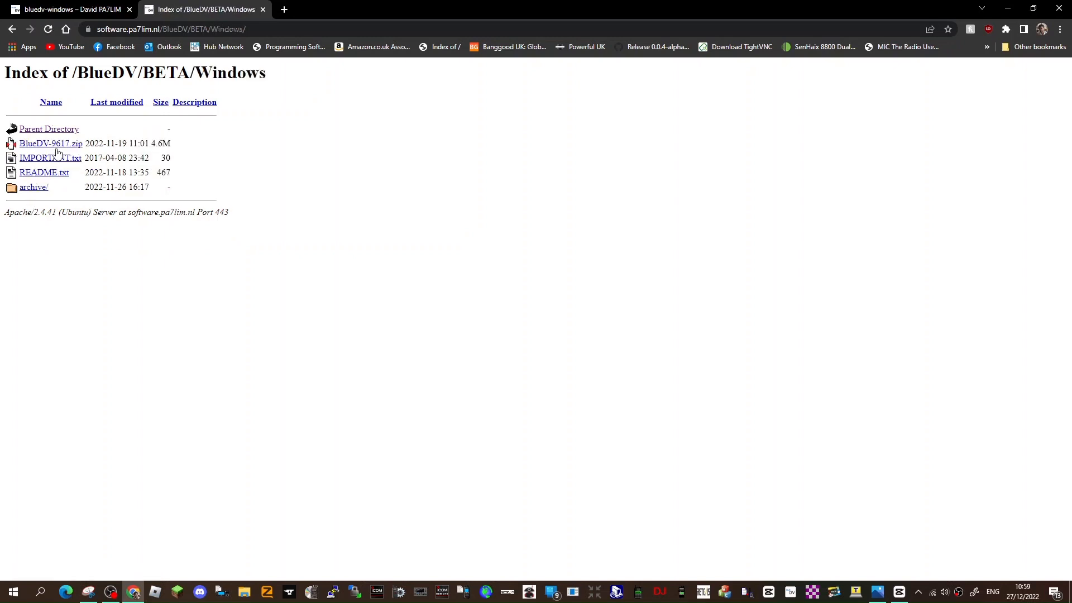
click(50, 143)
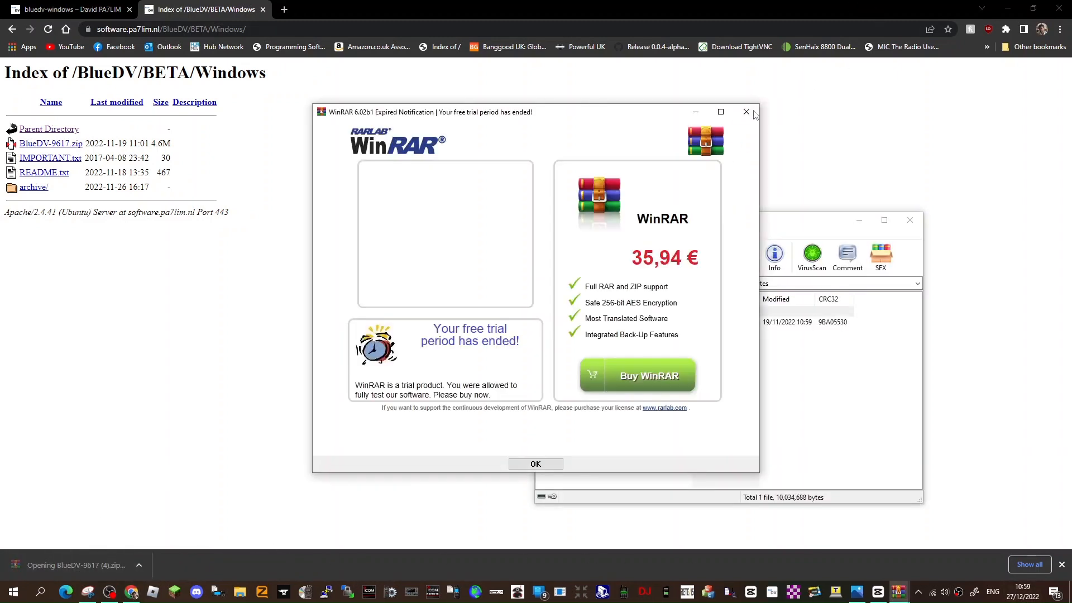
- Run BlueDV-9617.msi from the archive, dismiss the interrupted setup, and close WinRAR
click(535, 463)
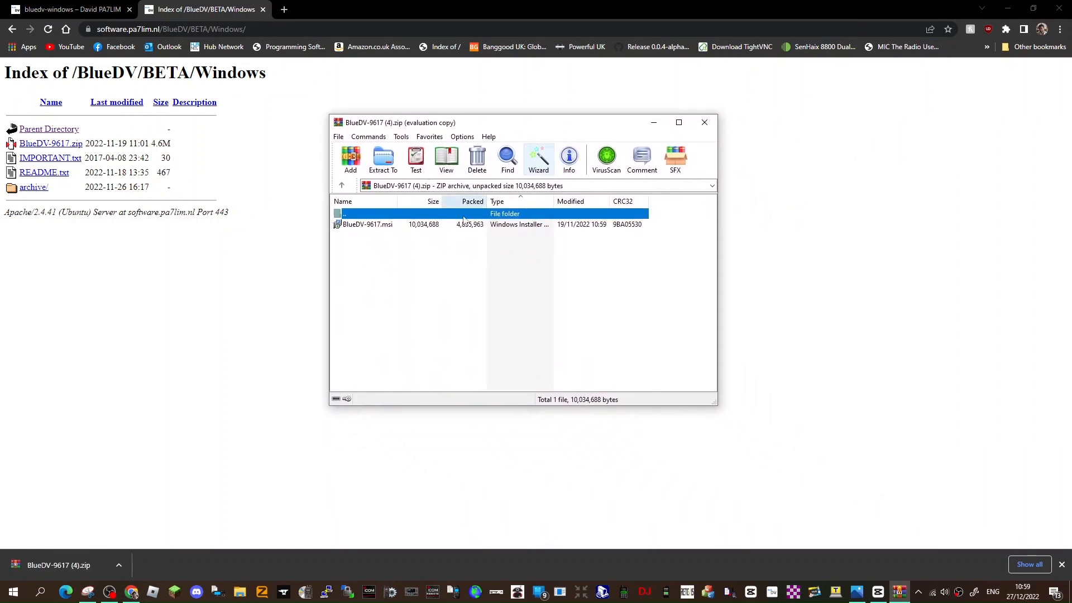
double_click(368, 225)
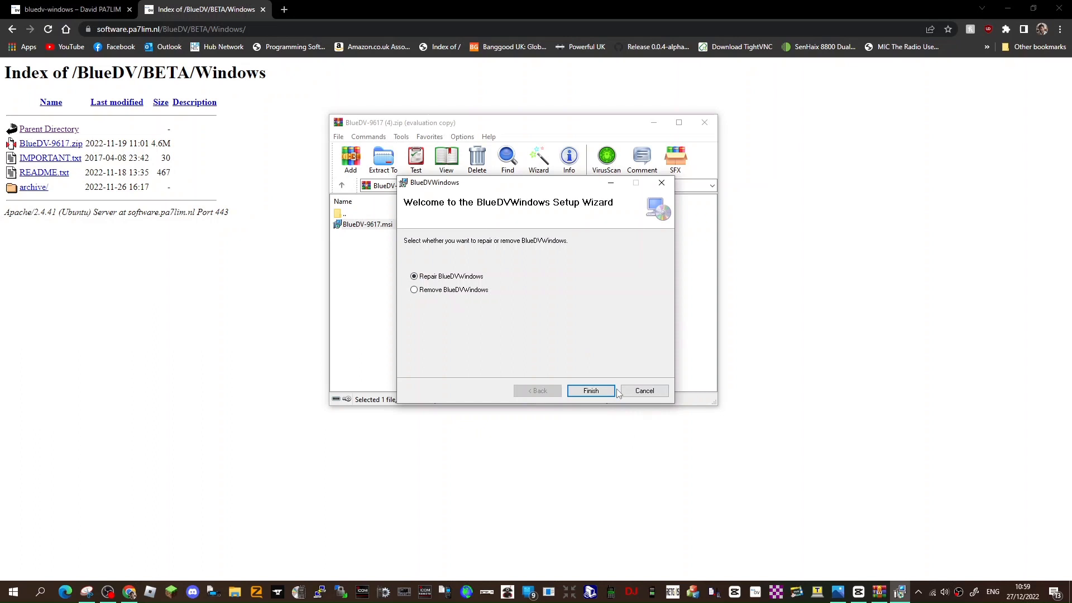
click(643, 390)
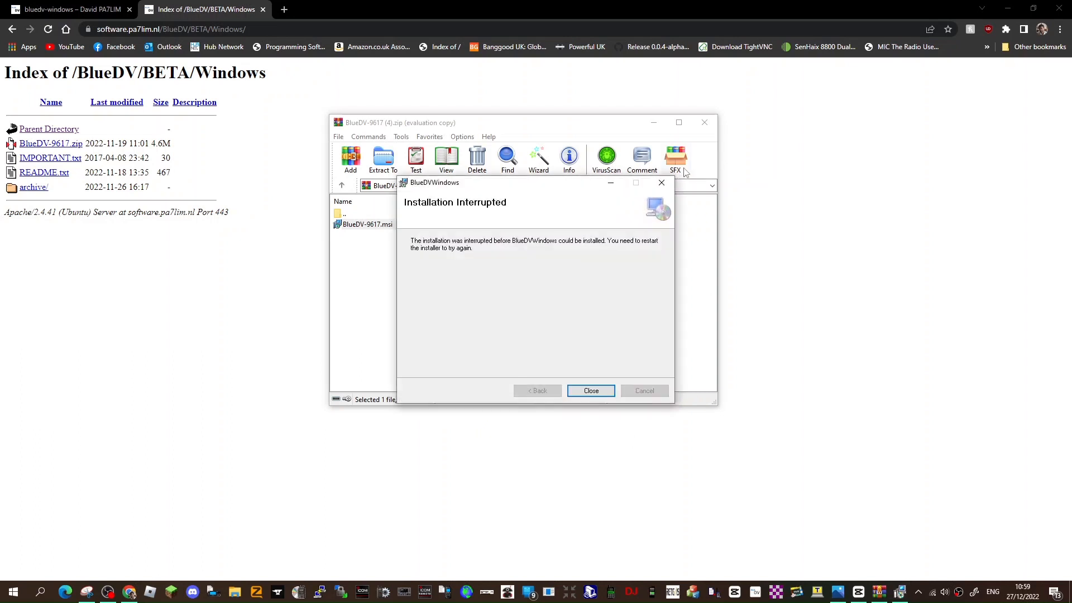
click(590, 391)
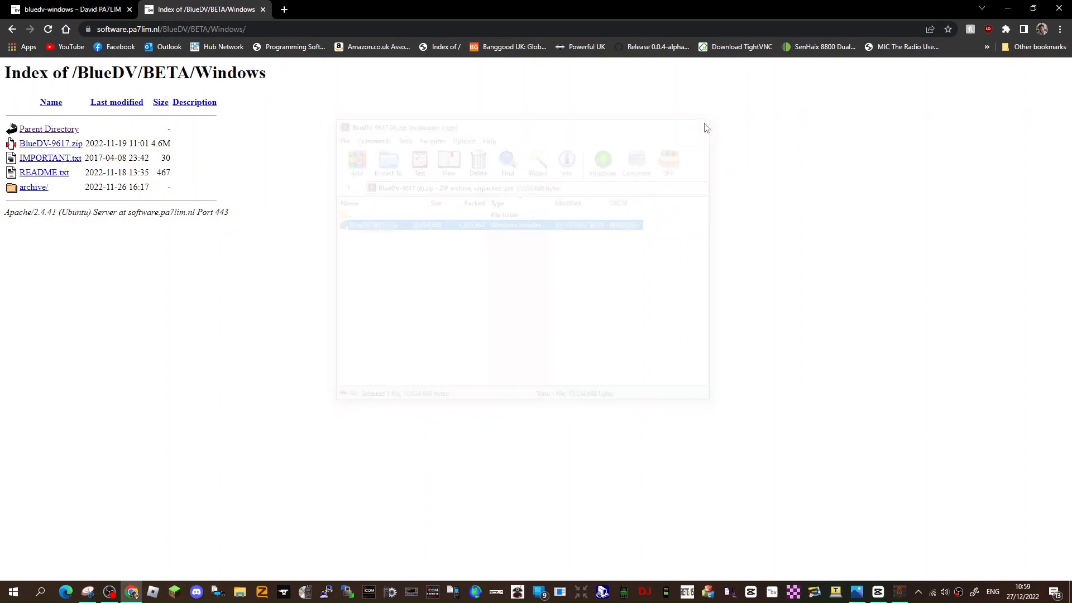
click(68, 9)
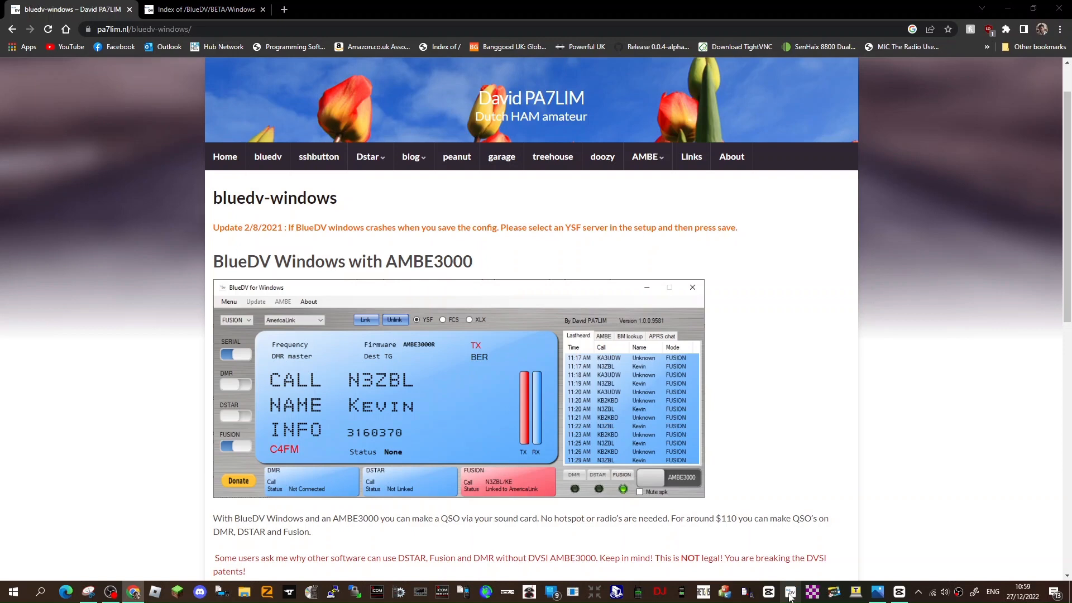
- Launch BlueDV from the taskbar, bring up Menu > Setup, and reach the system tools menu
click(789, 591)
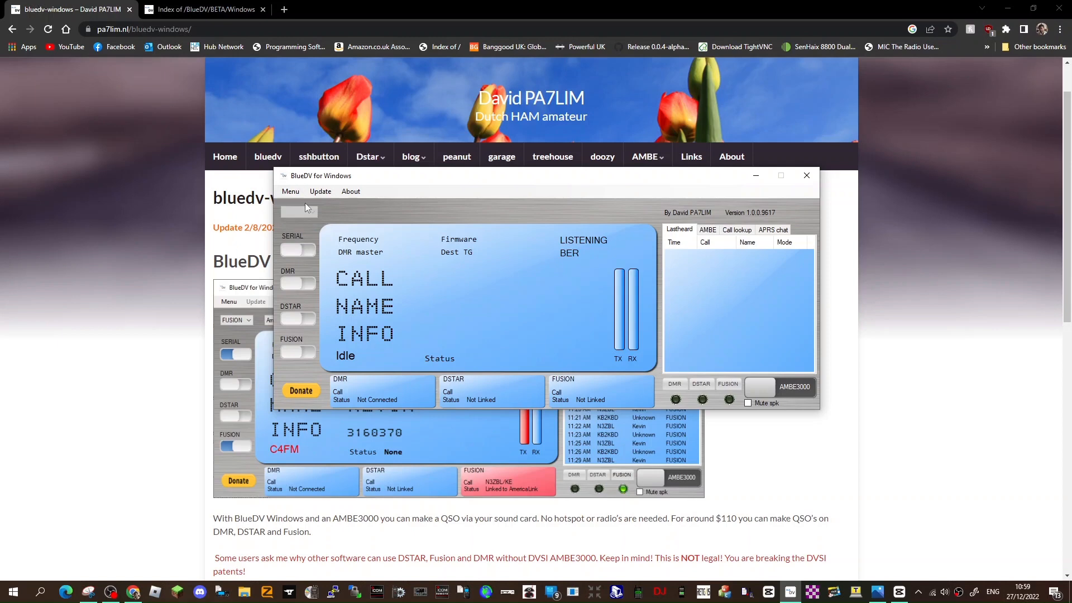
click(291, 191)
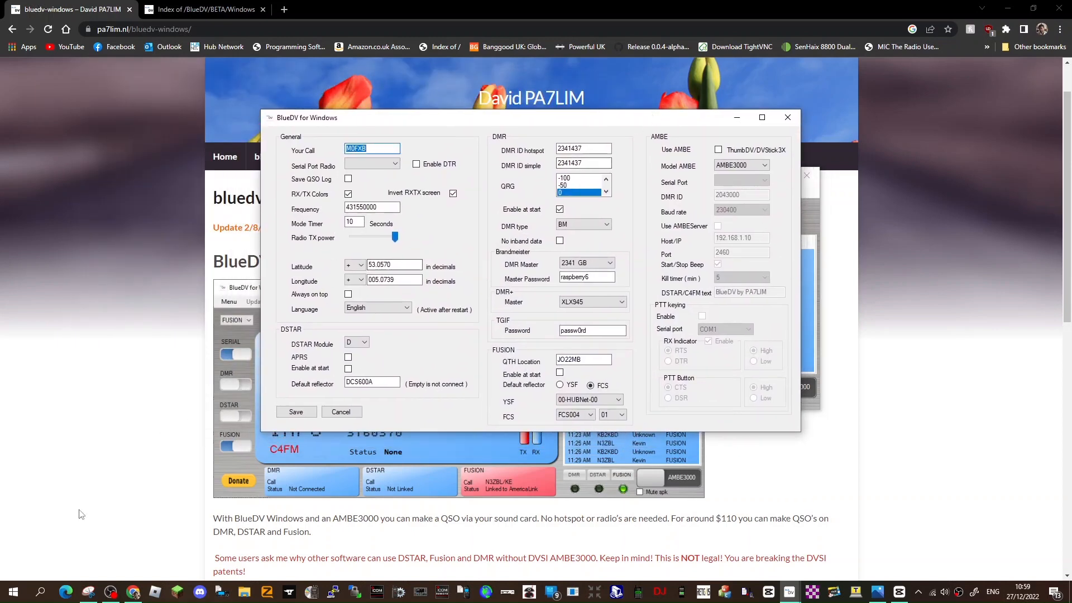
right_click(12, 591)
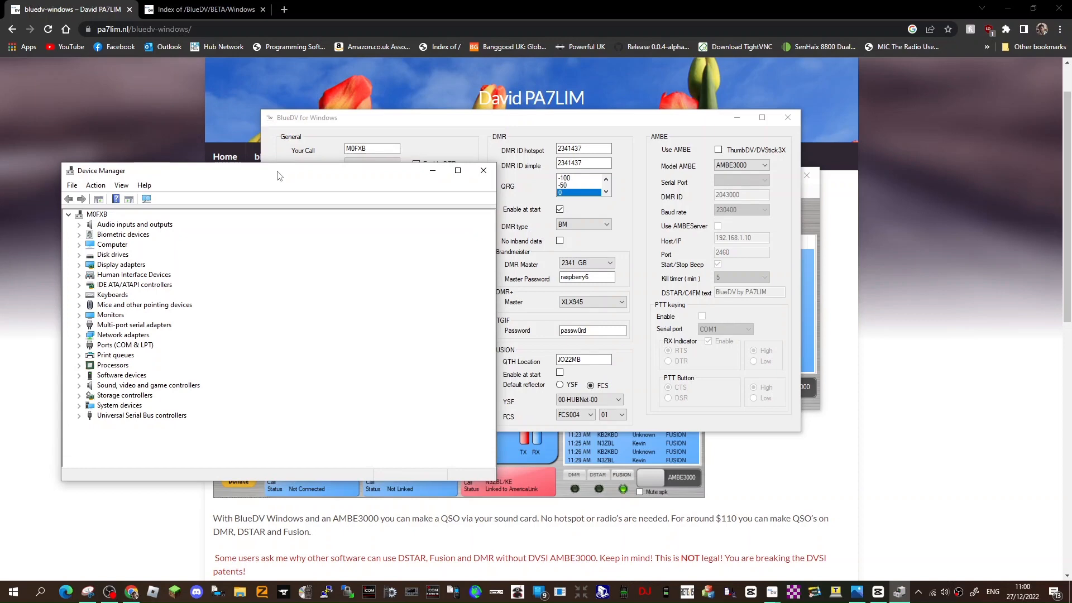
- Show Device Manager's Ports list with the Silicon Labs CP210x bridge on COM13
click(484, 170)
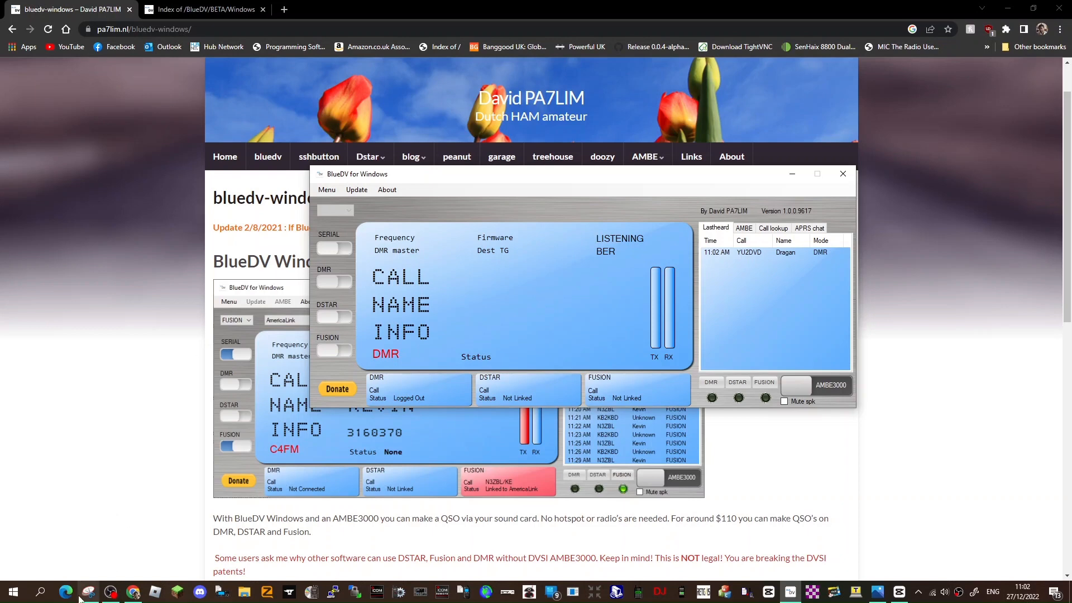
right_click(12, 592)
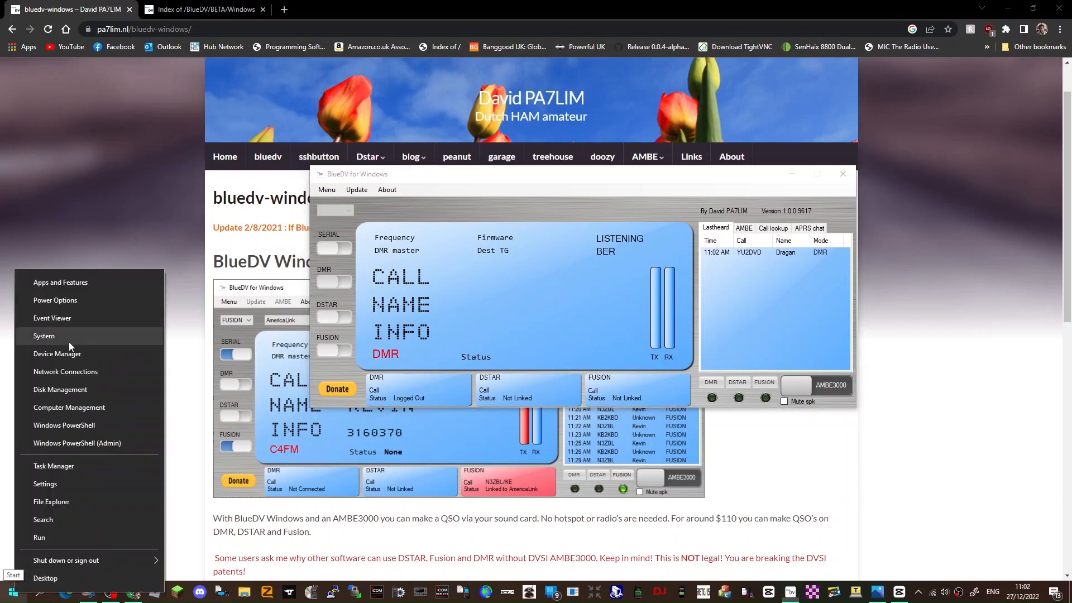
click(57, 354)
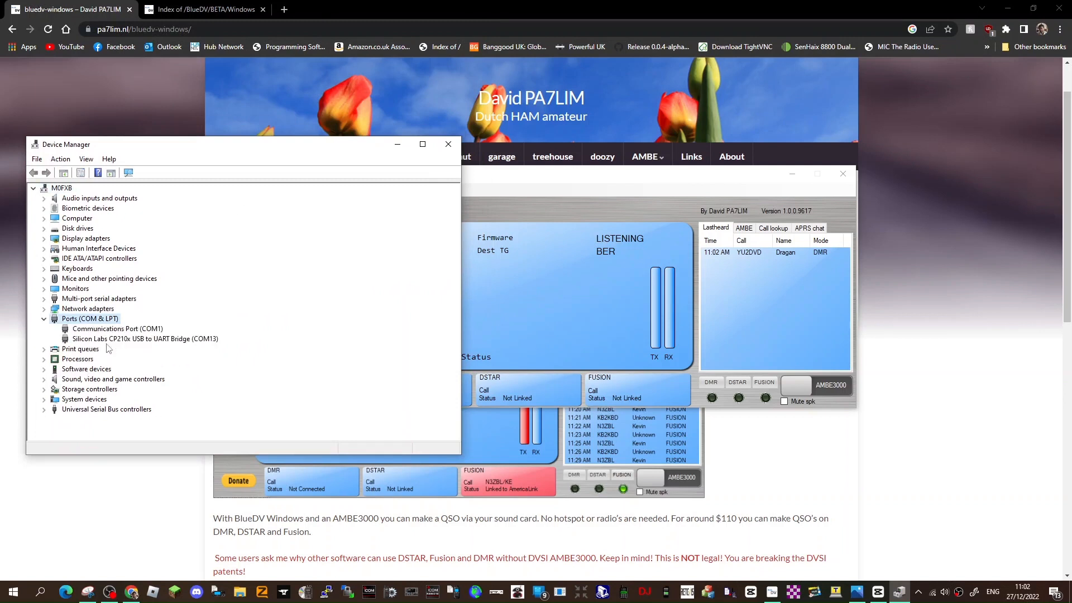
mouse_move(203, 345)
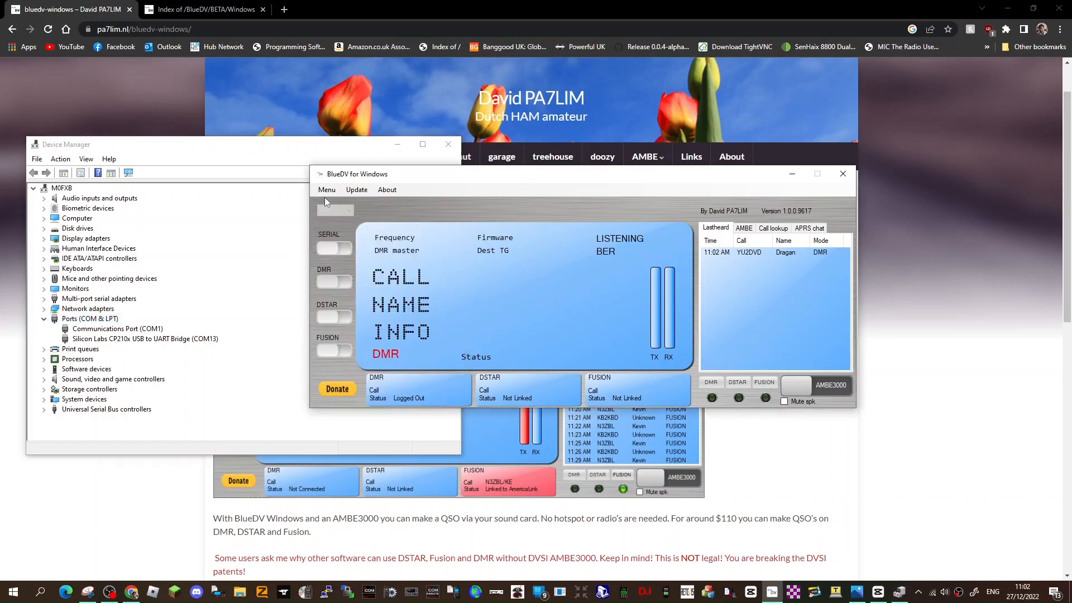
mouse_move(342, 207)
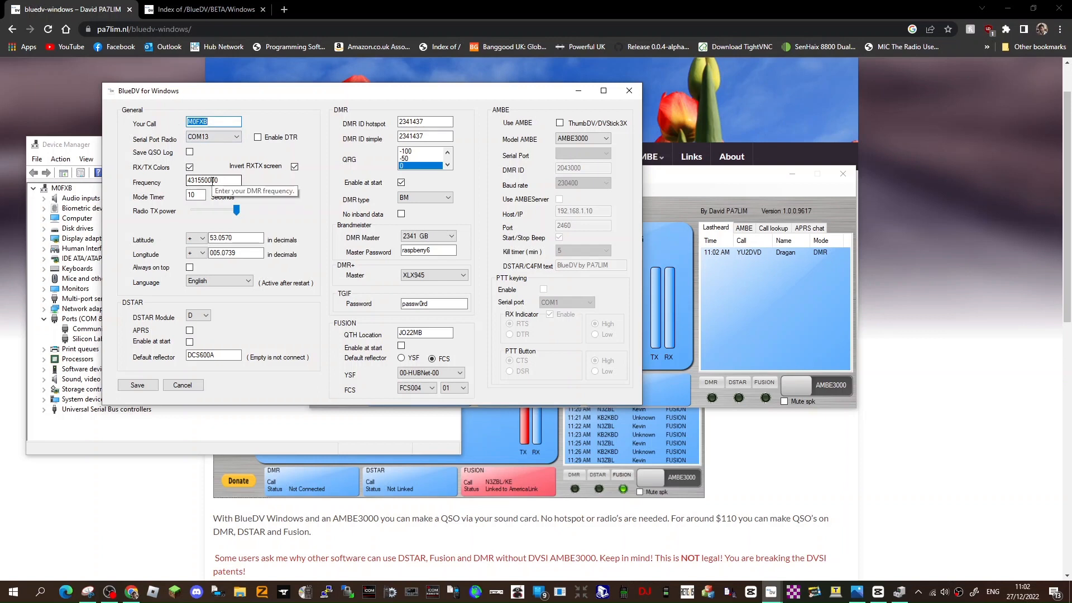
mouse_move(225, 161)
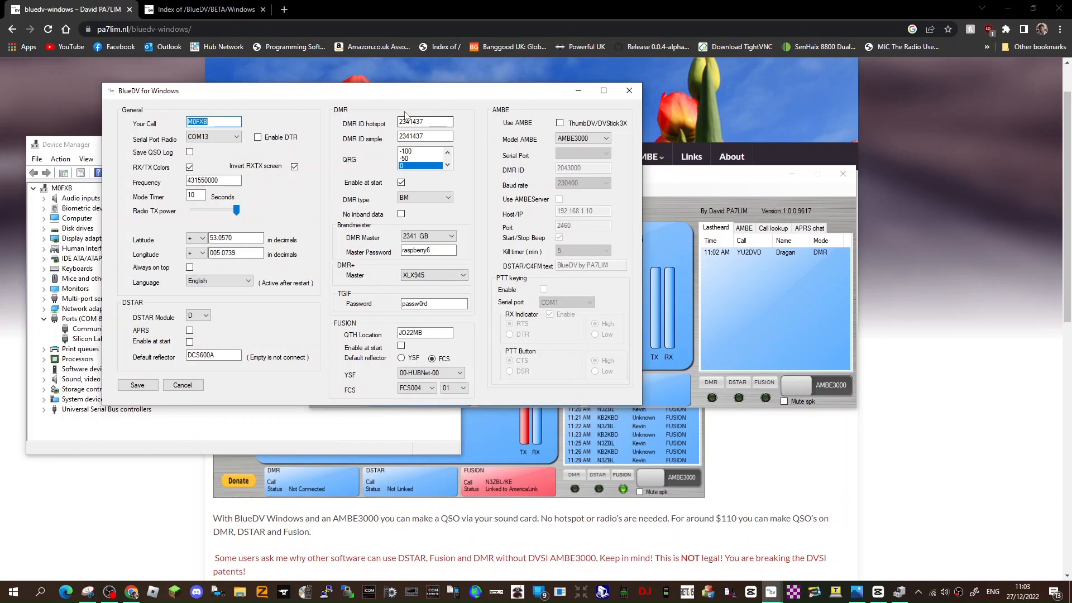
- Review the hotspot DMR ID with COM13 and 431550000 set, then save the settings
click(428, 236)
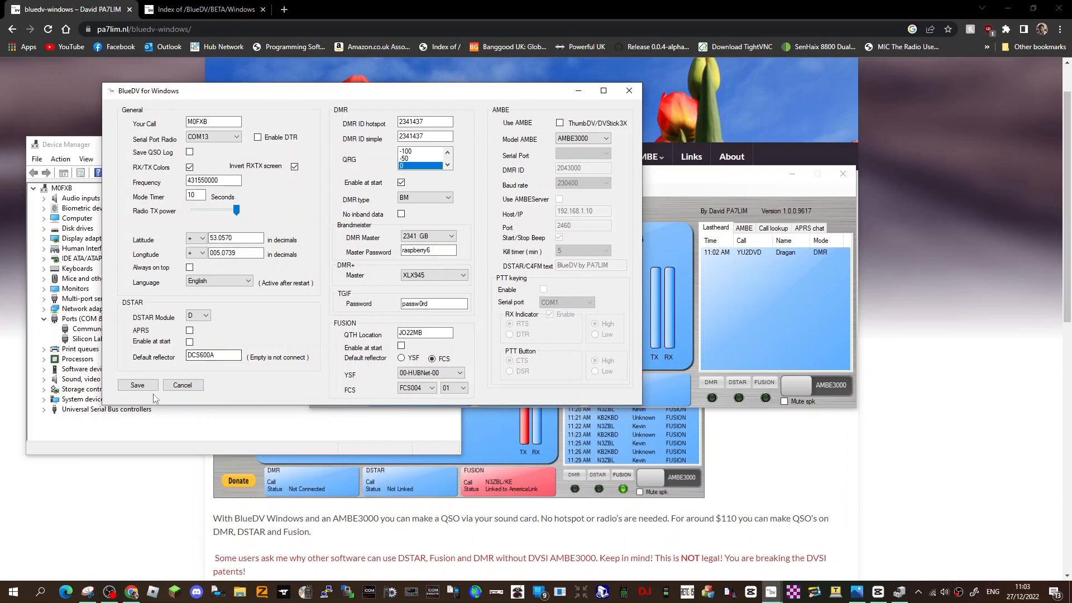
mouse_move(126, 315)
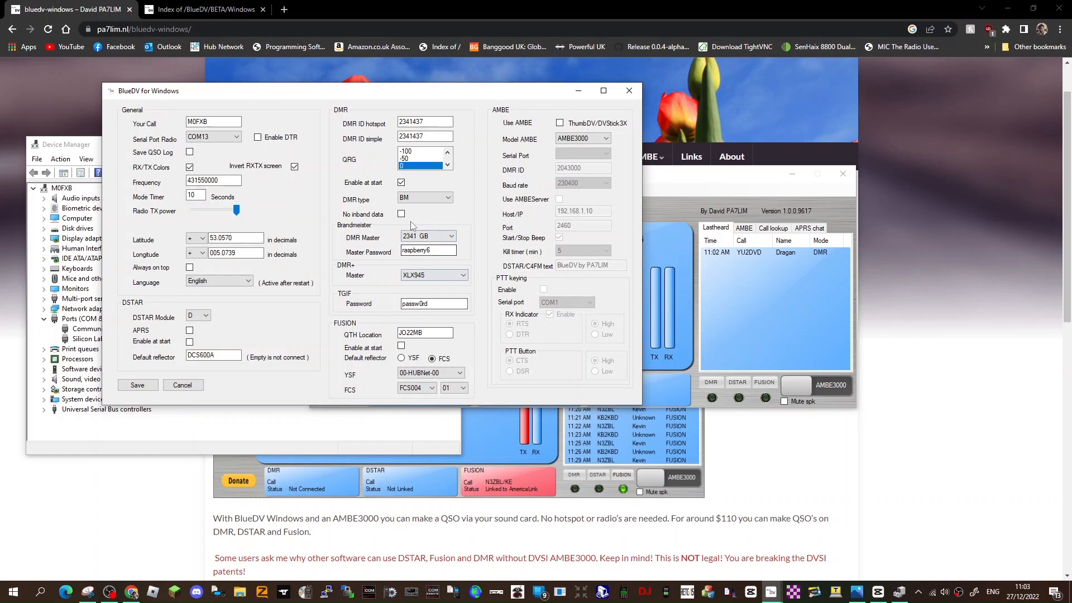
click(401, 182)
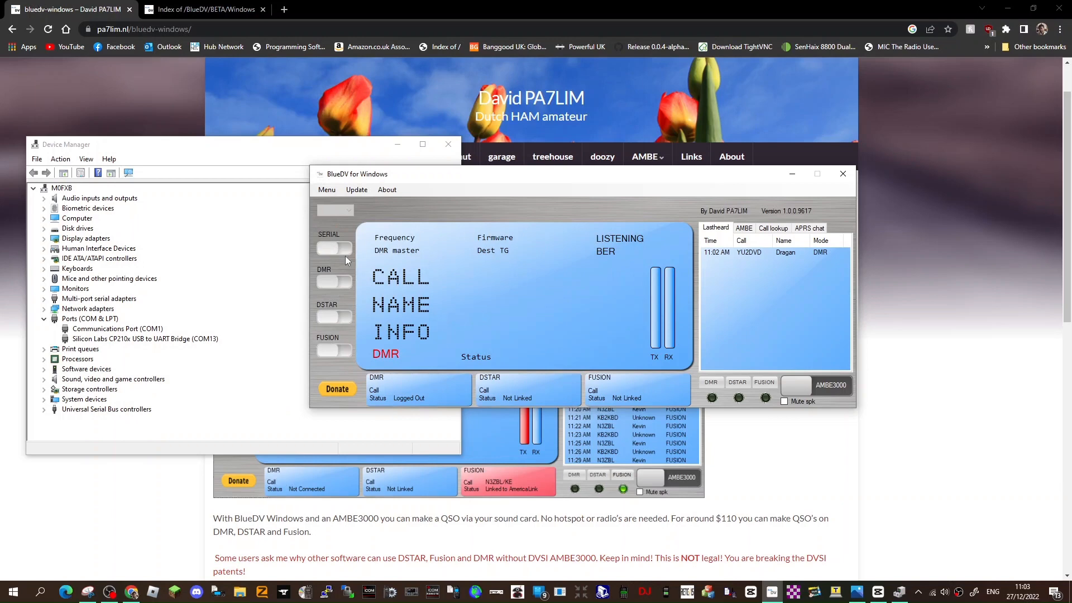
mouse_move(440, 243)
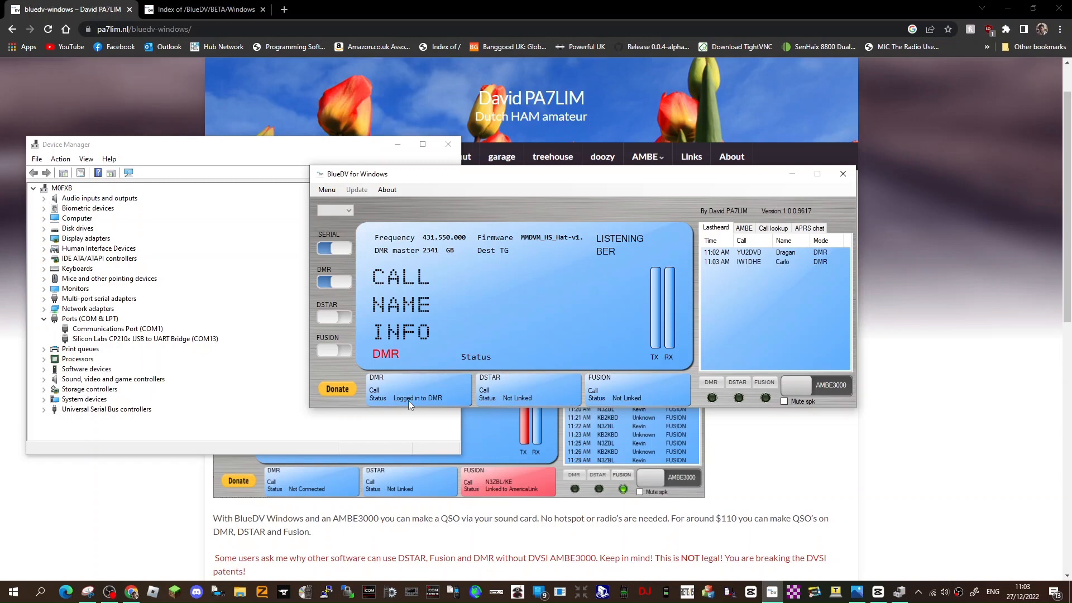
mouse_move(576, 303)
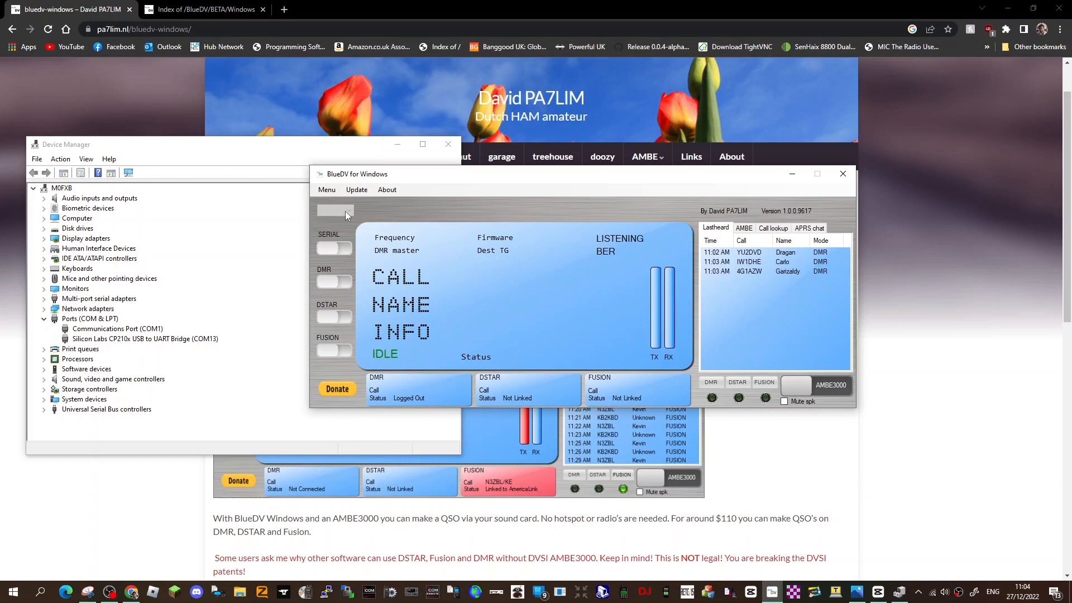
- Update the user call database, confirming overwrite and the SystemX and FreeDMR master downloads
click(387, 190)
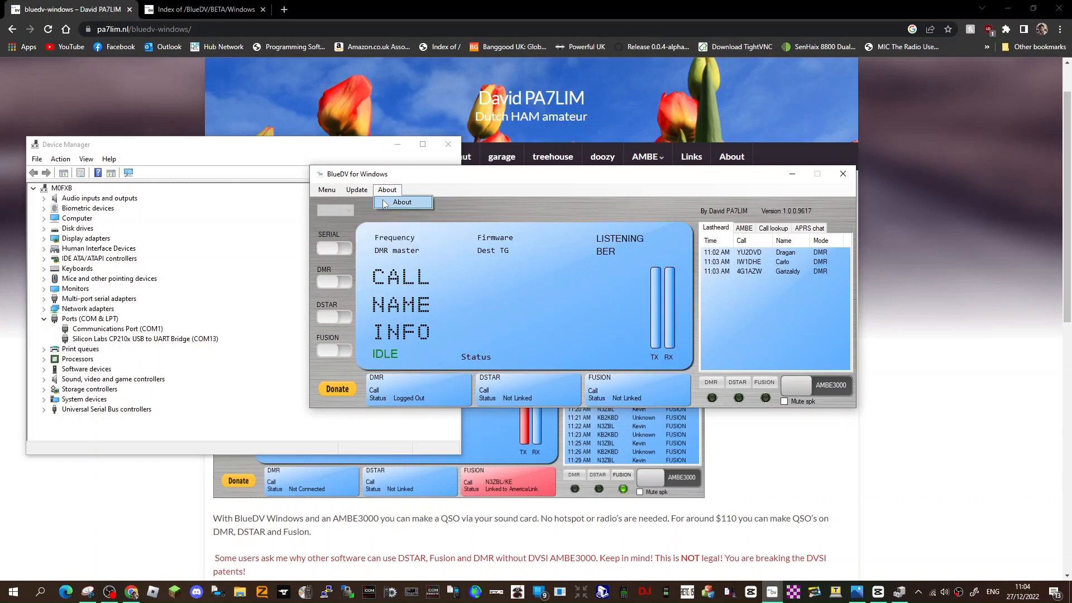
click(356, 189)
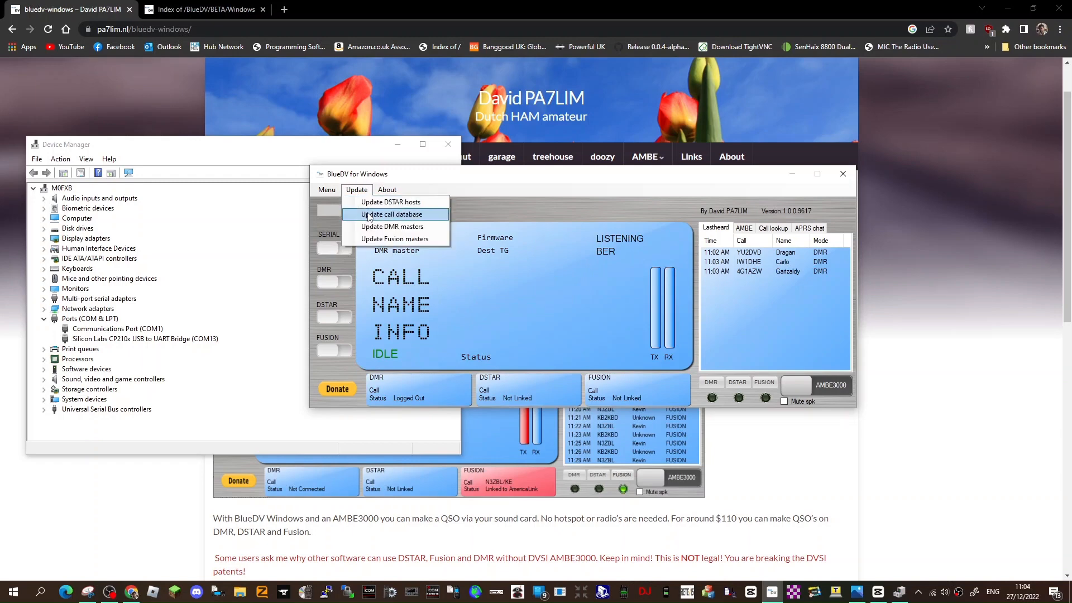
click(392, 214)
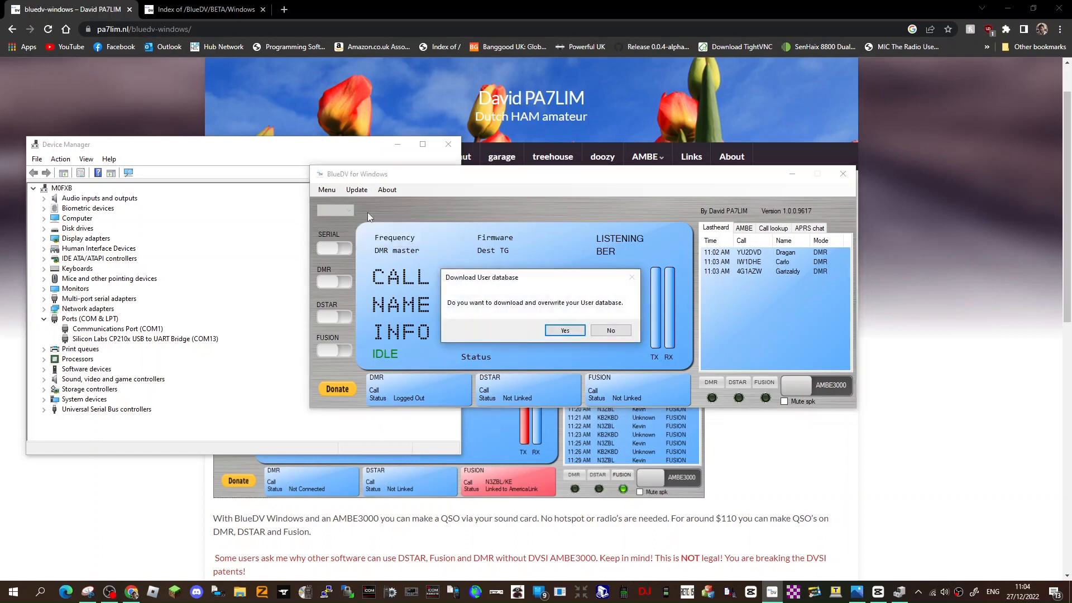
click(564, 330)
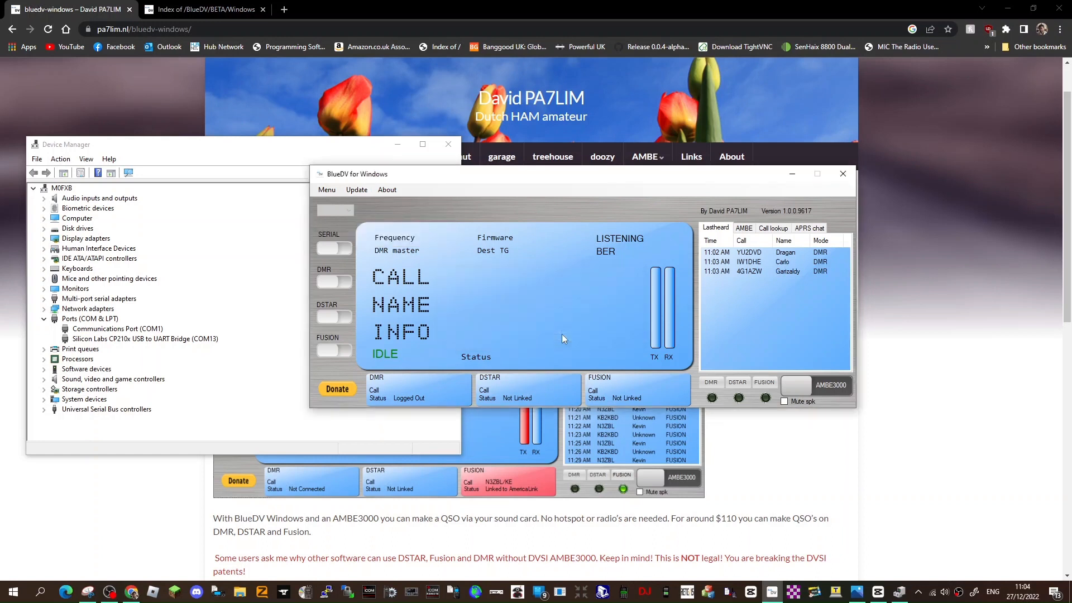
click(356, 190)
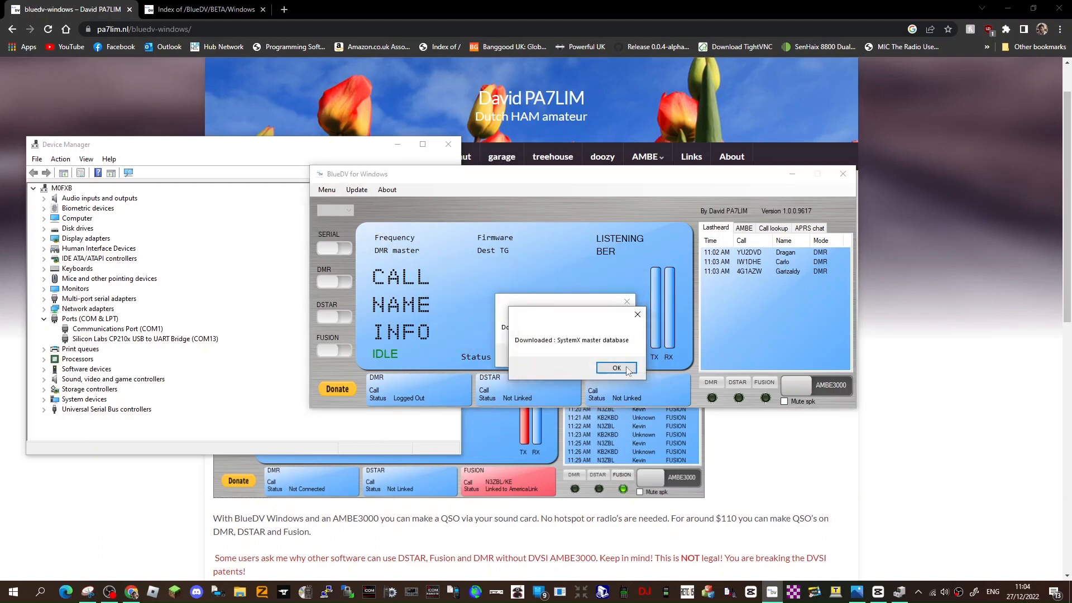
click(617, 368)
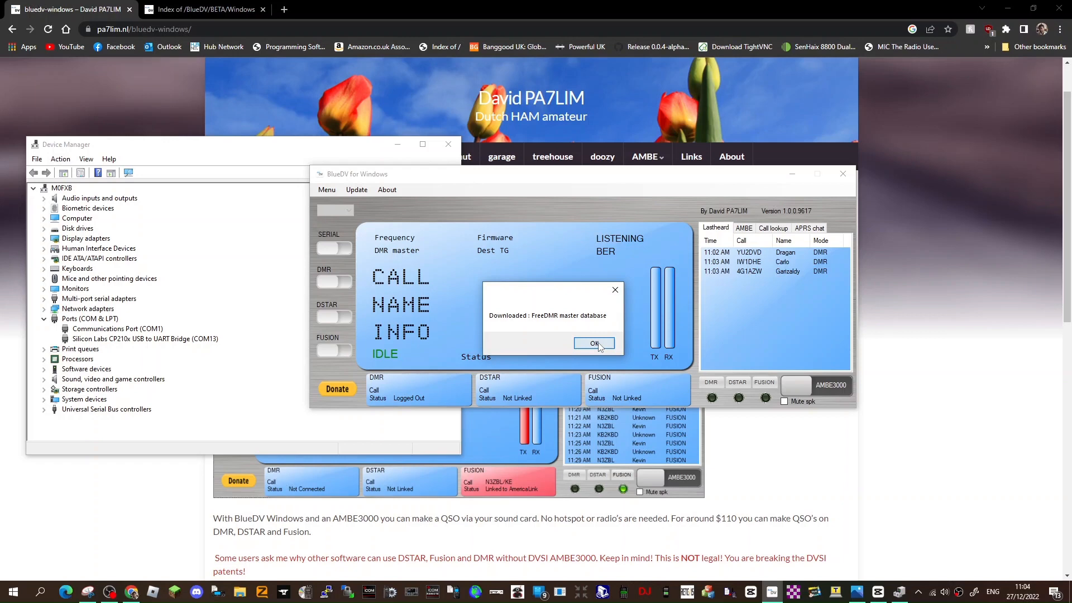
click(593, 343)
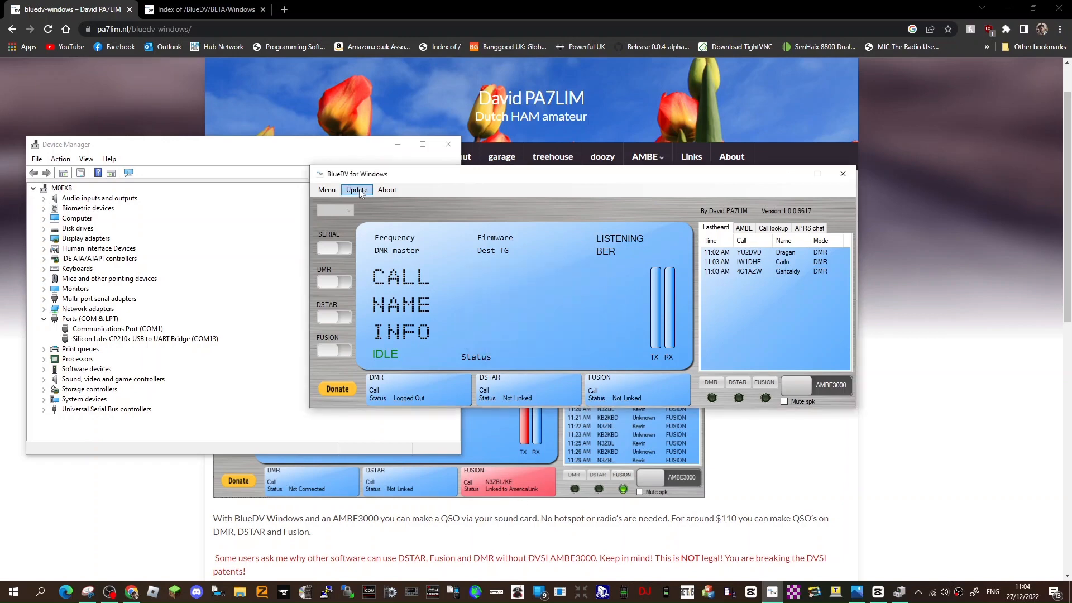
- Update the DSTAR/Fusion host files, acknowledging the JPN_Hosts, DExtra_Hosts and user database notices
click(355, 190)
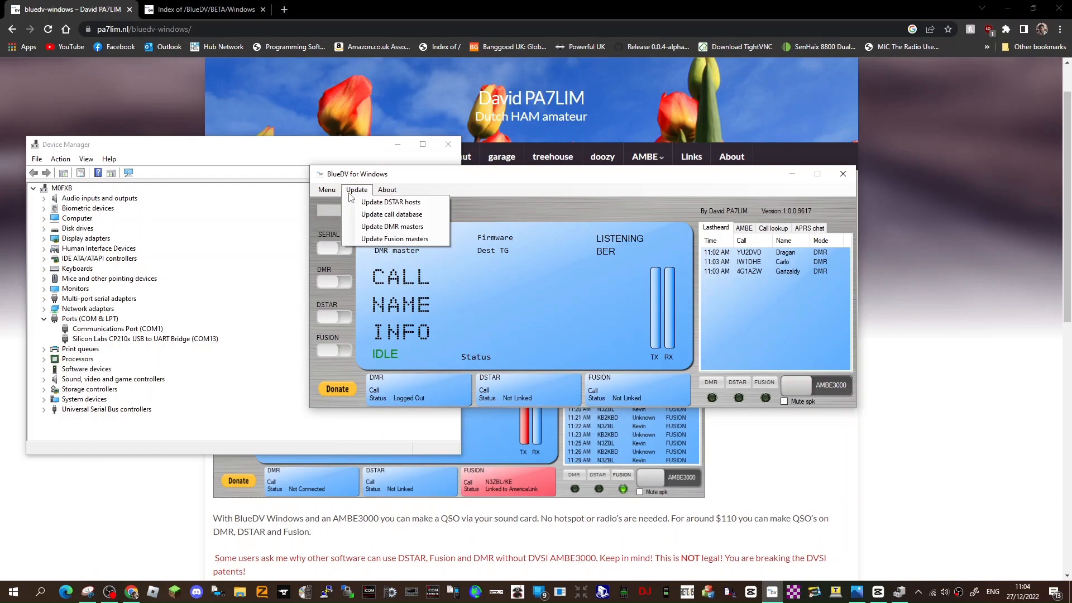
click(390, 202)
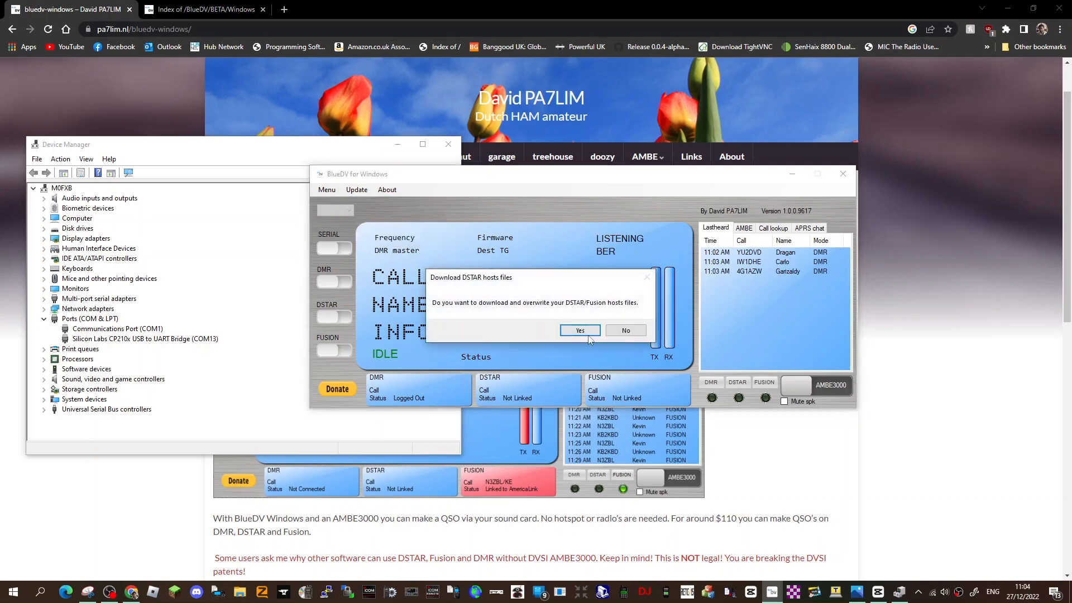
click(580, 331)
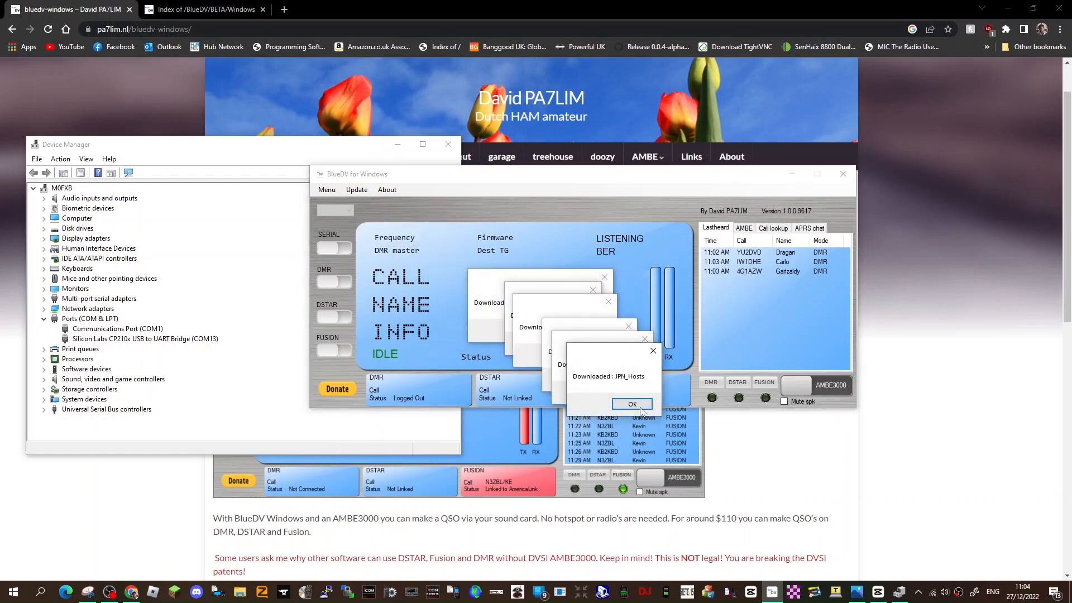
click(631, 403)
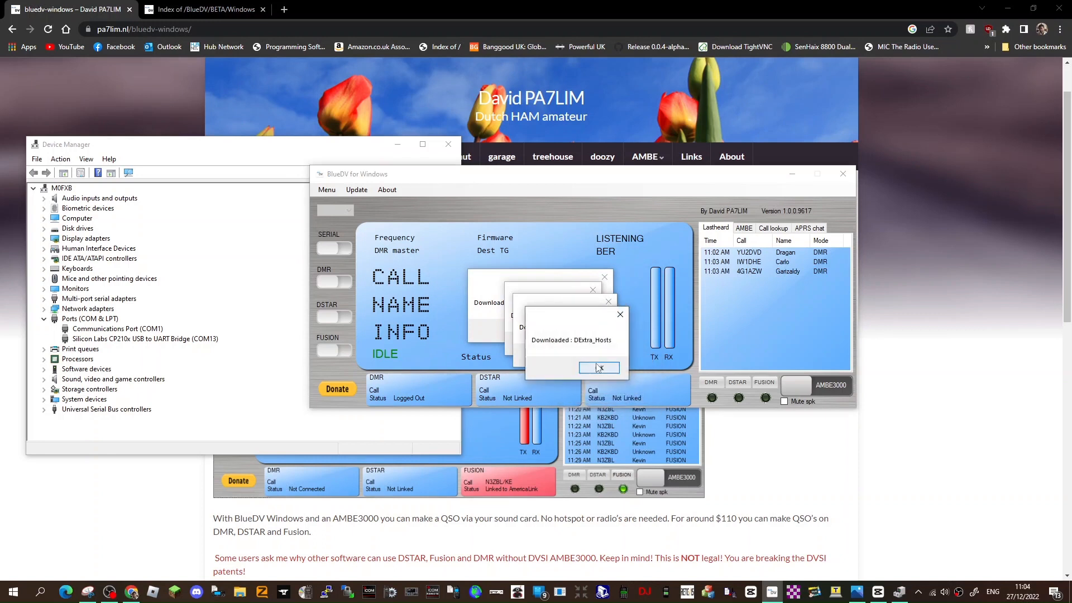
click(599, 368)
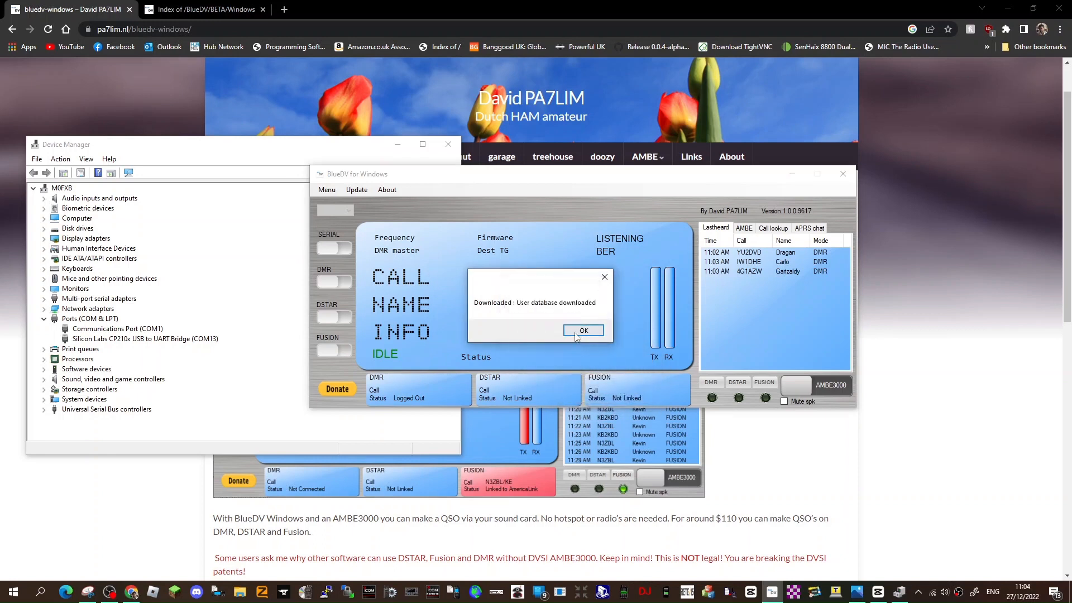
click(583, 331)
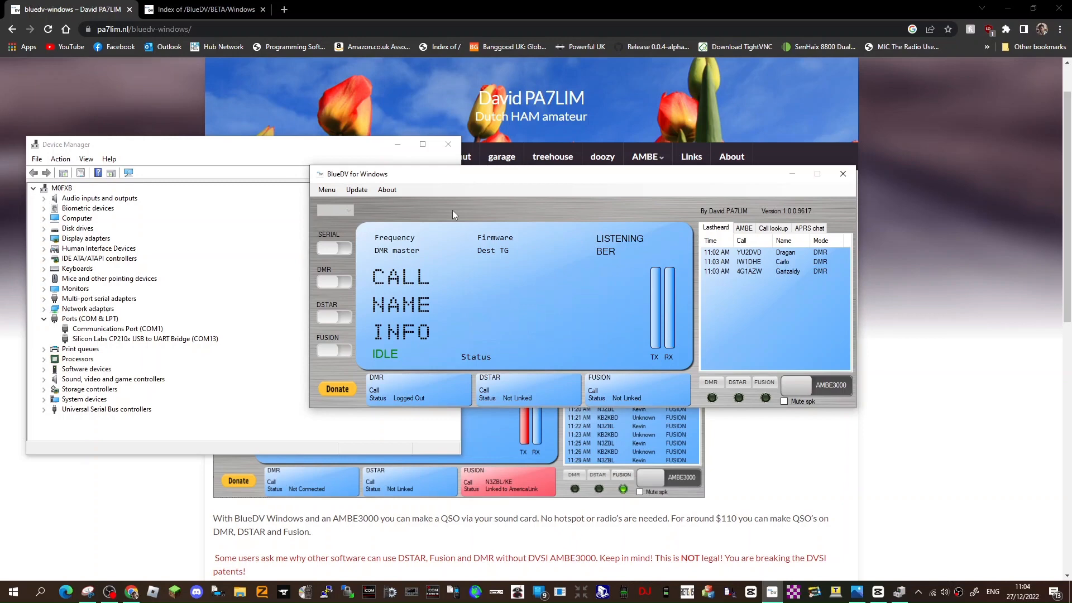